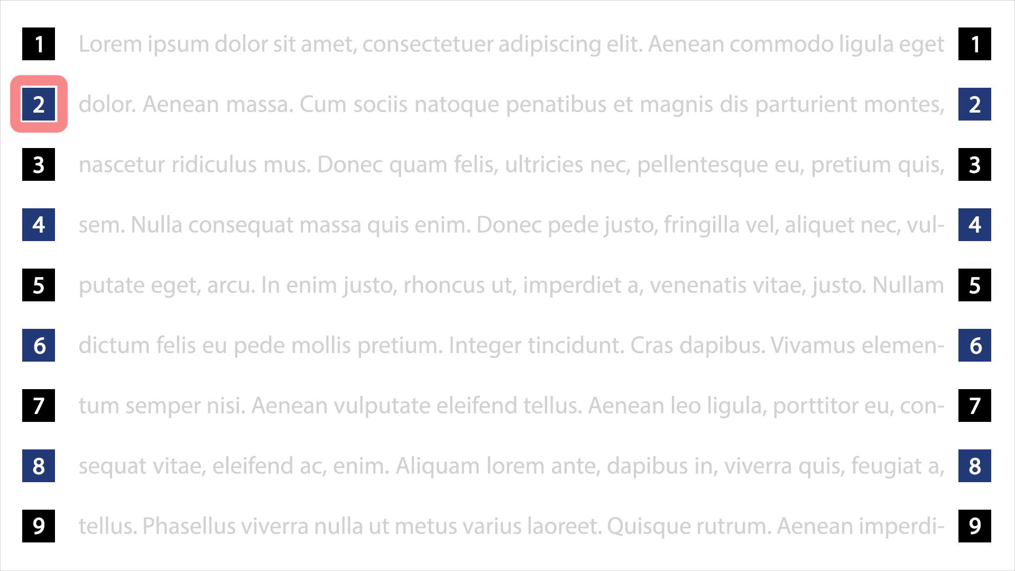
Advance the reading highlight from line 2 down to line 4 of the lorem ipsum passage.
click(39, 224)
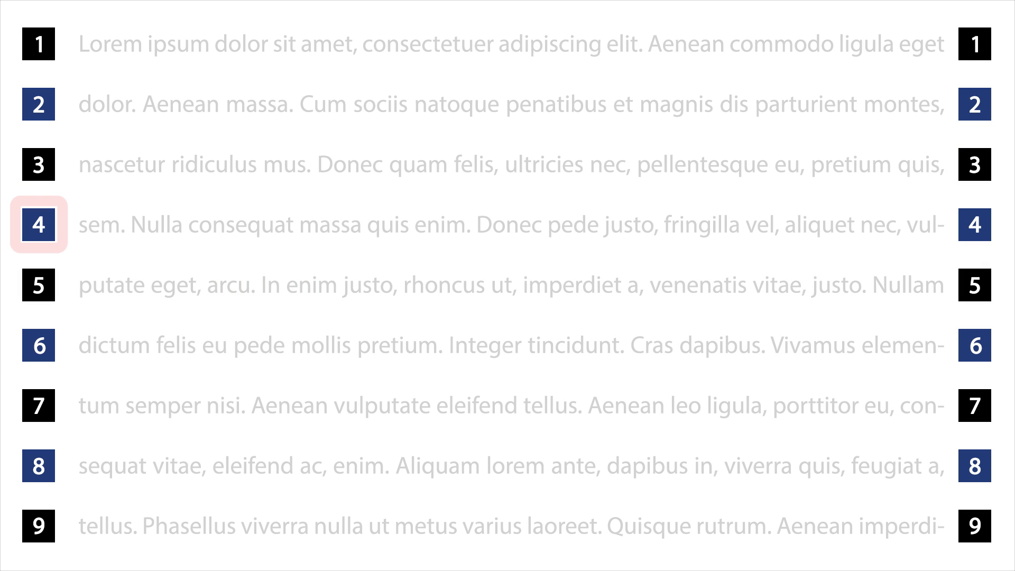